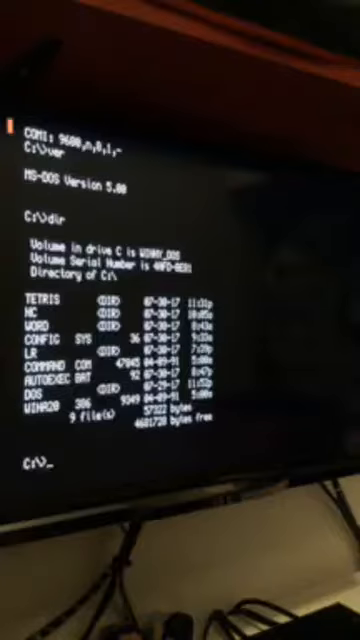
- Run chkdsk on drive C and scroll through its disk space and memory report
text(c)
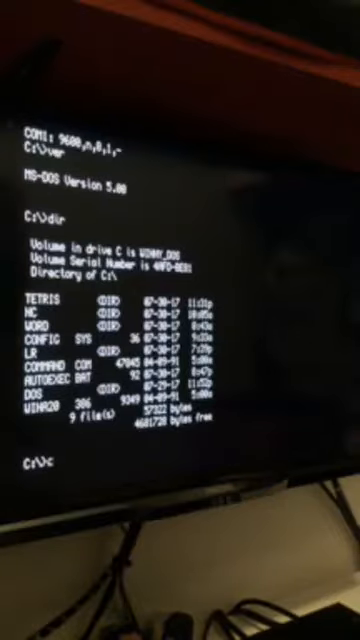
text(chkdsk)
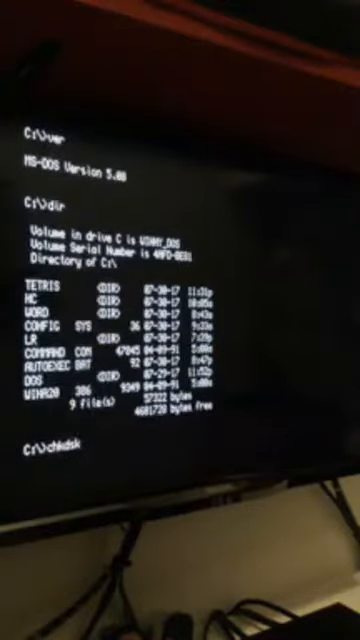
key(Return)
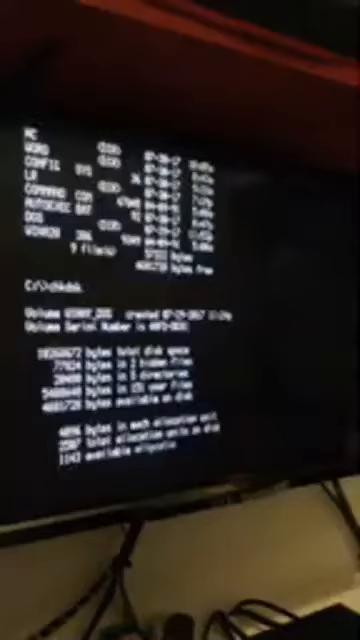
scroll(down, 3)
text(dir)
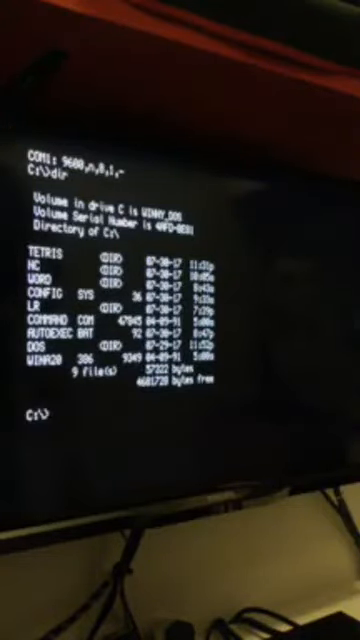
- Launch Norton Commander with nc, bringing up its copyright banner
text(nc)
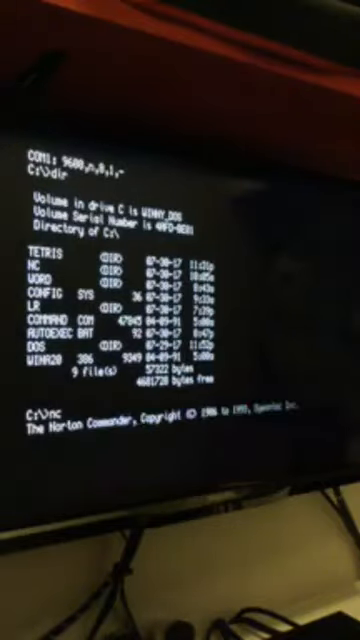